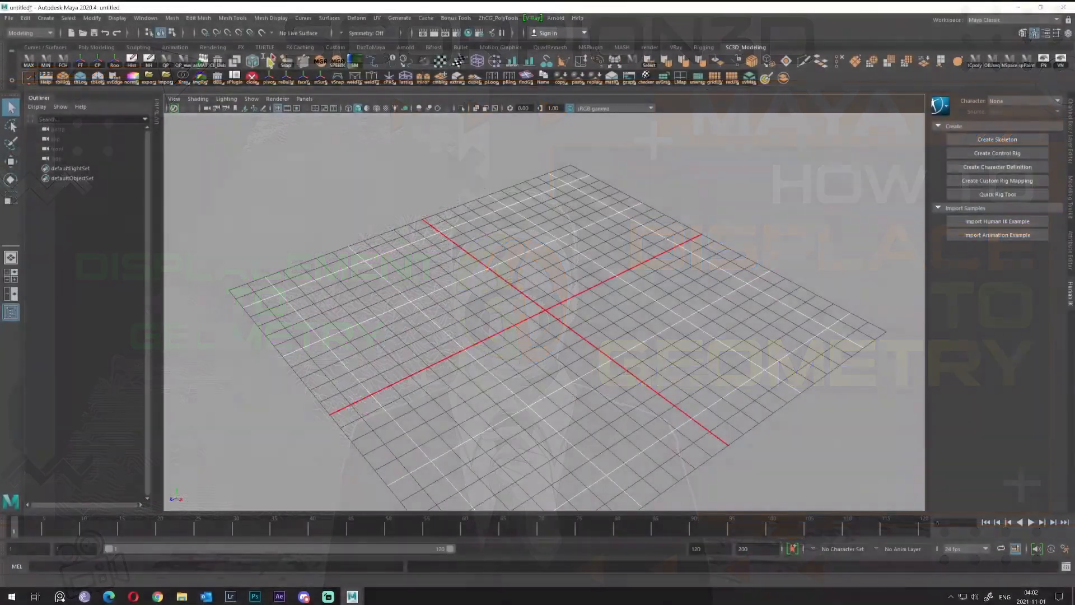
Add a polygon plane to the scene from the polygon primitives
click(46, 18)
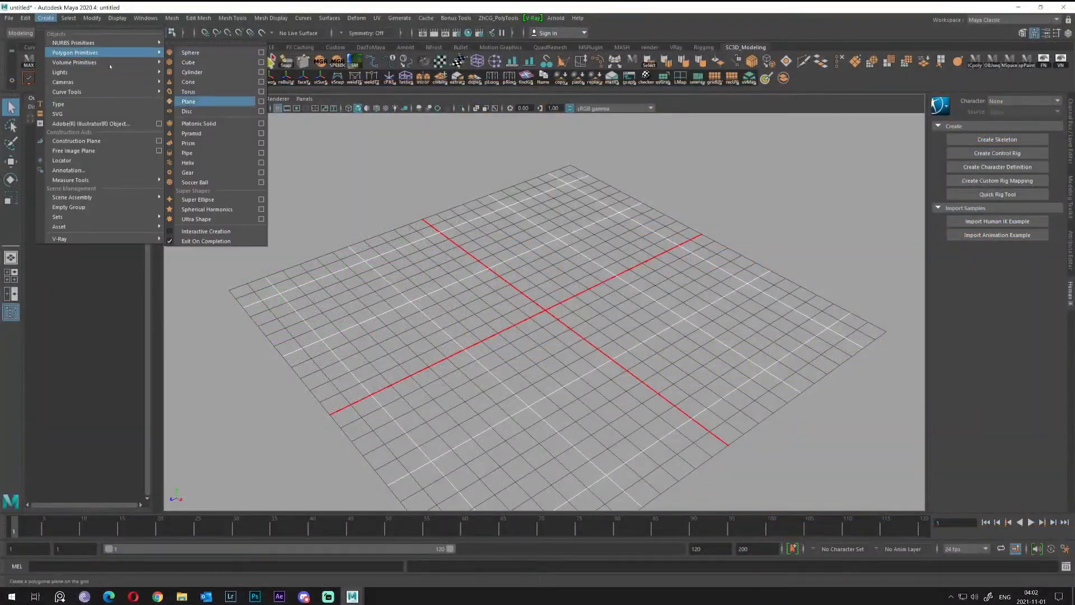
click(188, 101)
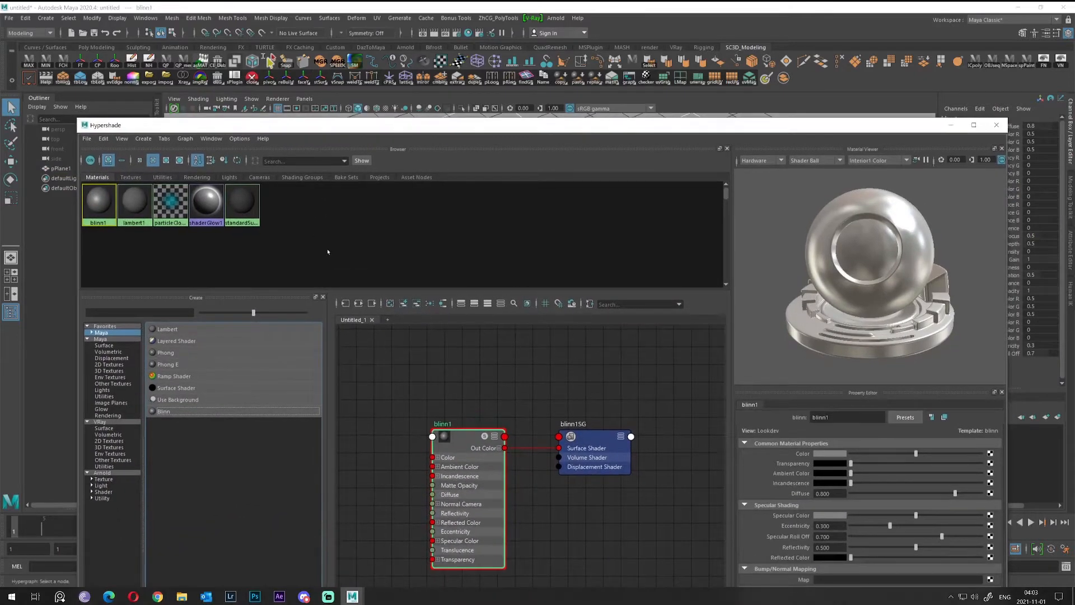
Feed a displacement shader with the panel displacement JPG file texture in Raw colour space
click(594, 437)
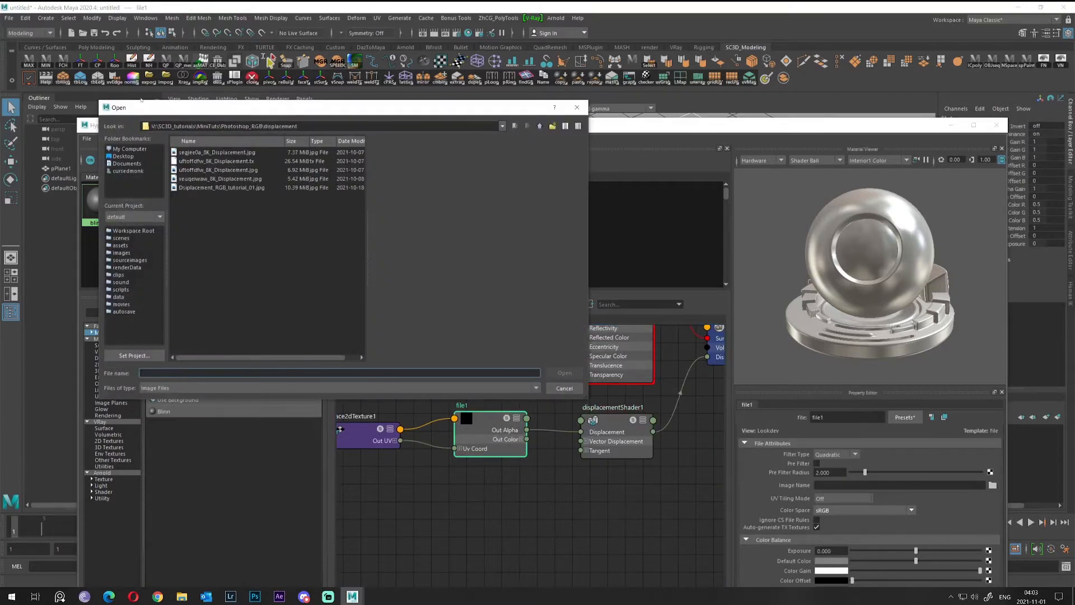
click(217, 170)
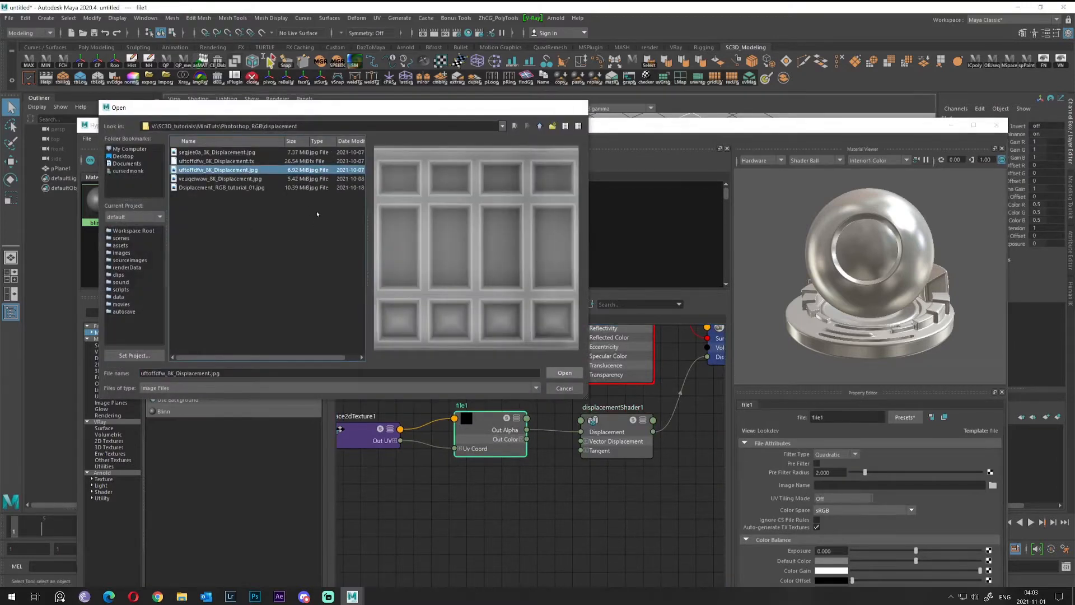
click(565, 372)
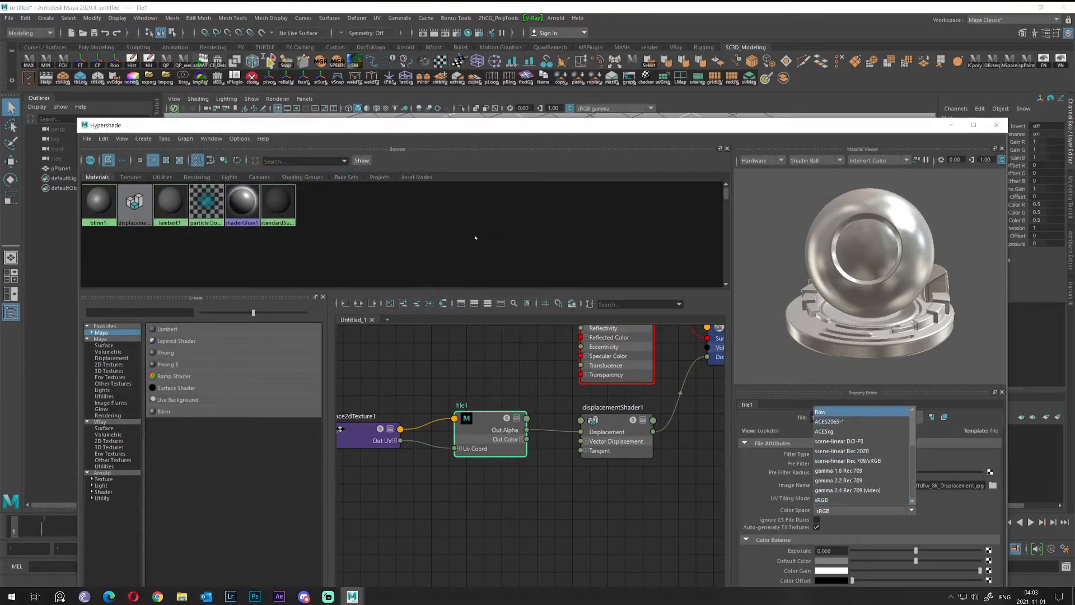
click(819, 411)
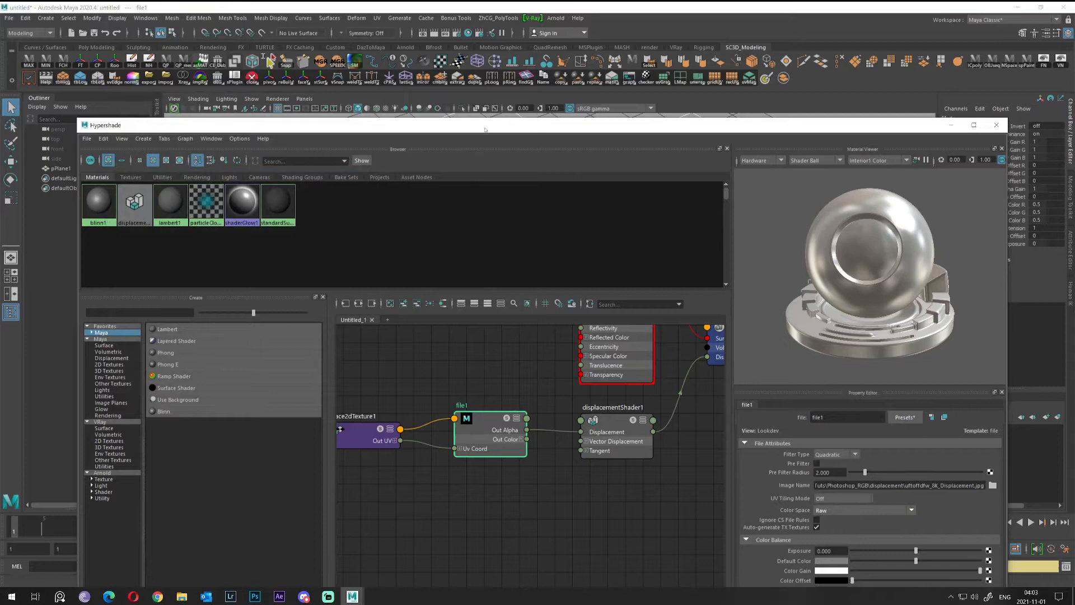
click(980, 124)
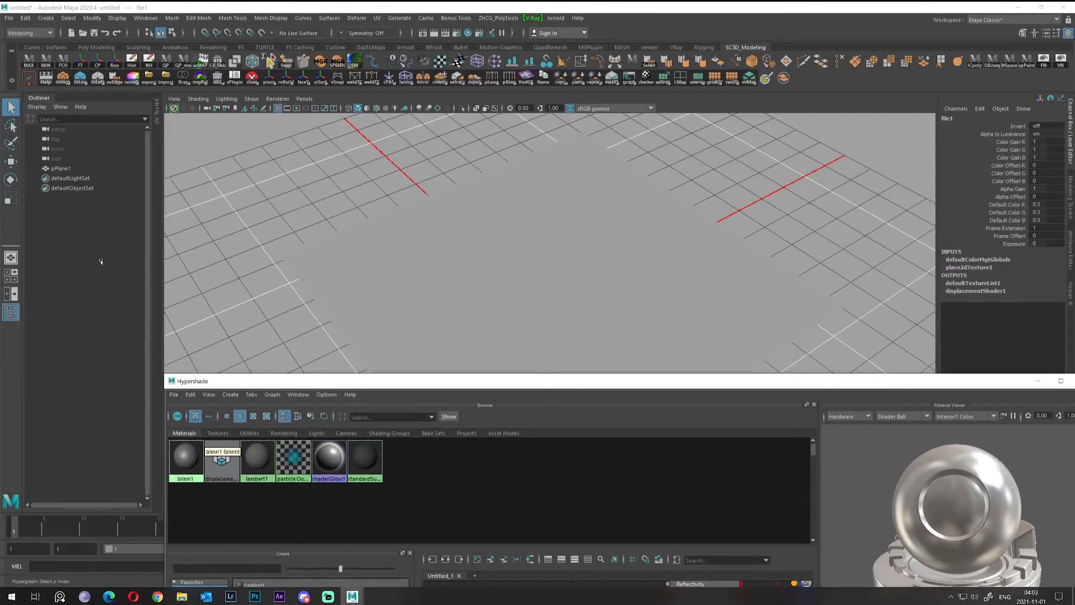
Assign the displacement material to pPlane1 selected in the Outliner
click(58, 167)
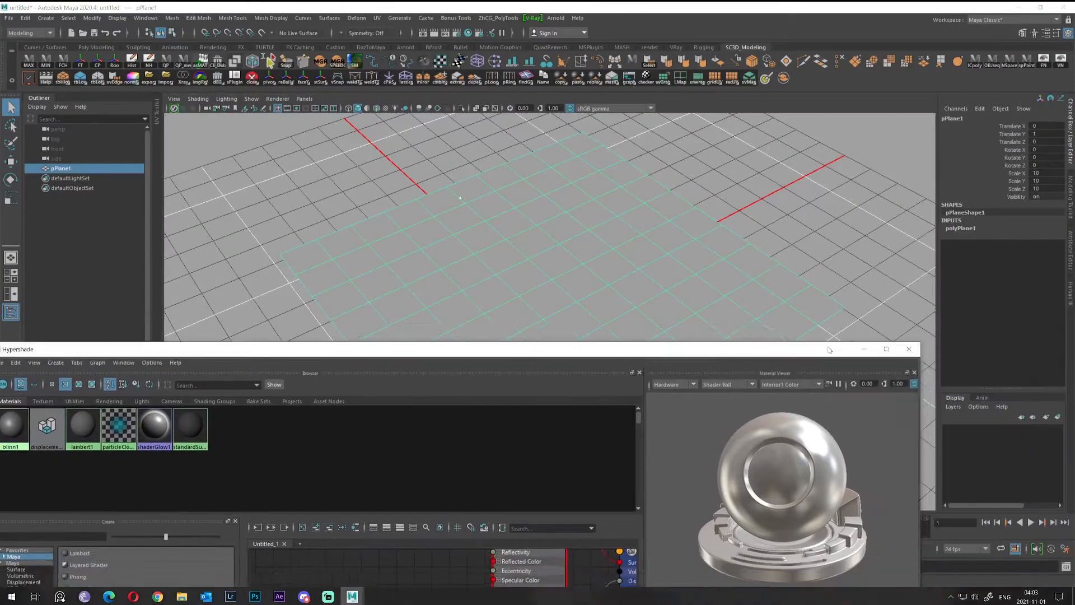
click(909, 350)
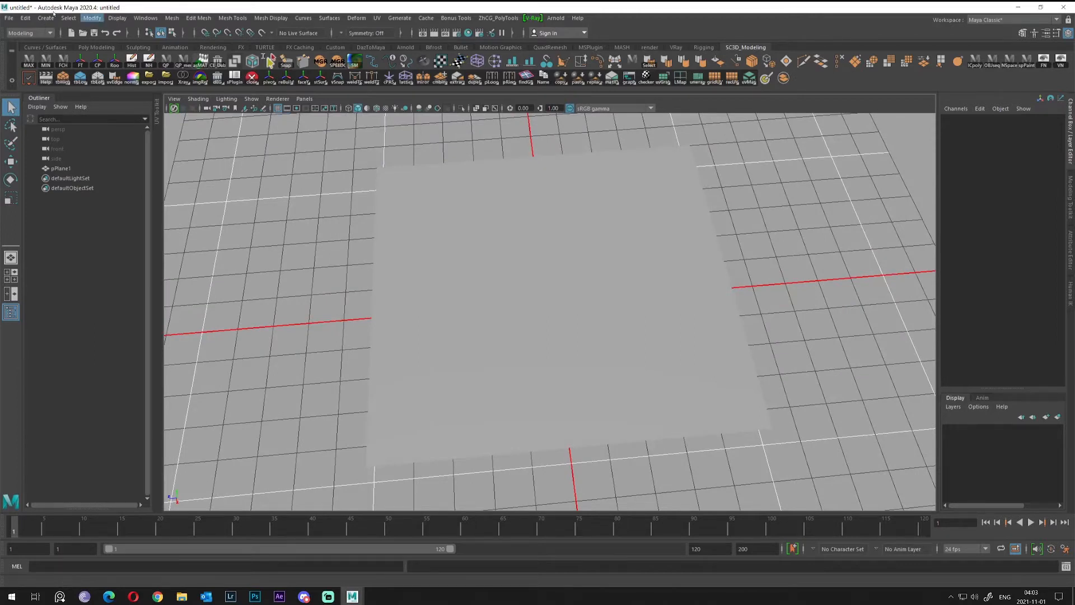
Convert pPlane1's displacement to polygons, producing a panelled mesh object
click(94, 18)
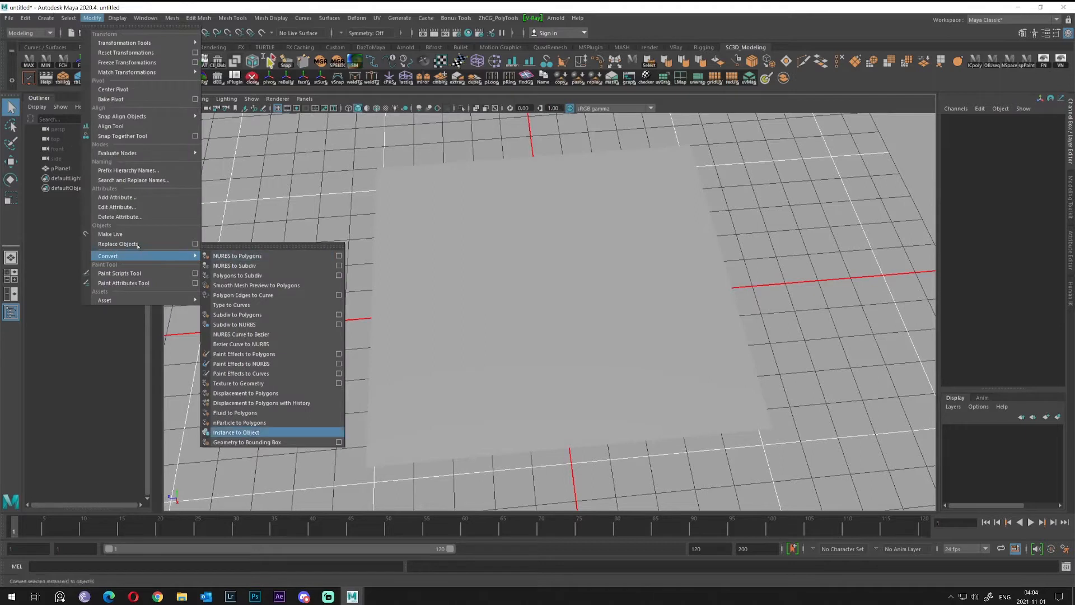
mouse_move(245, 393)
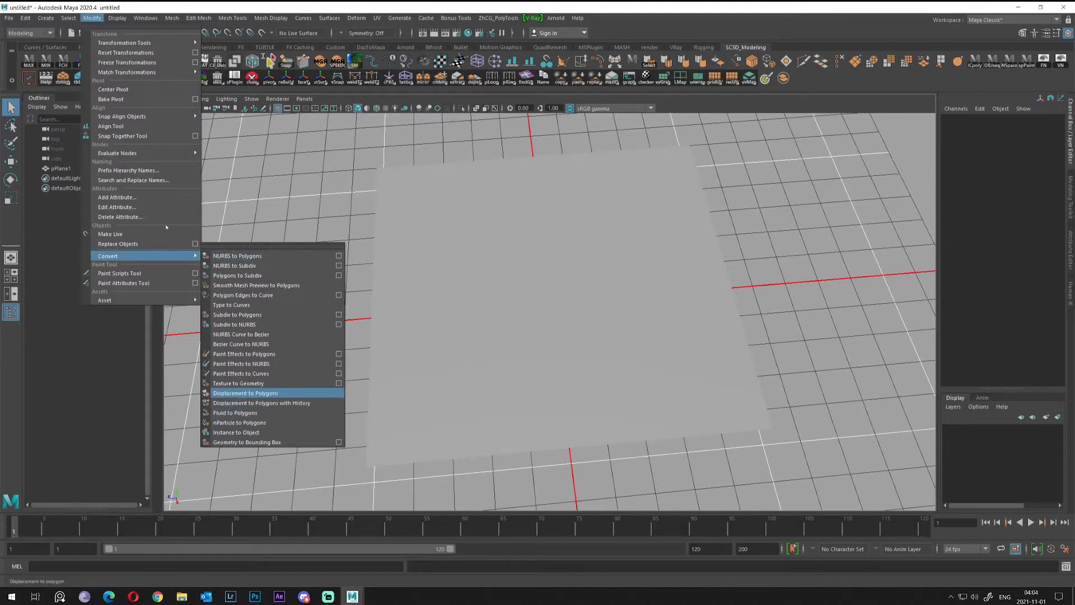
click(244, 393)
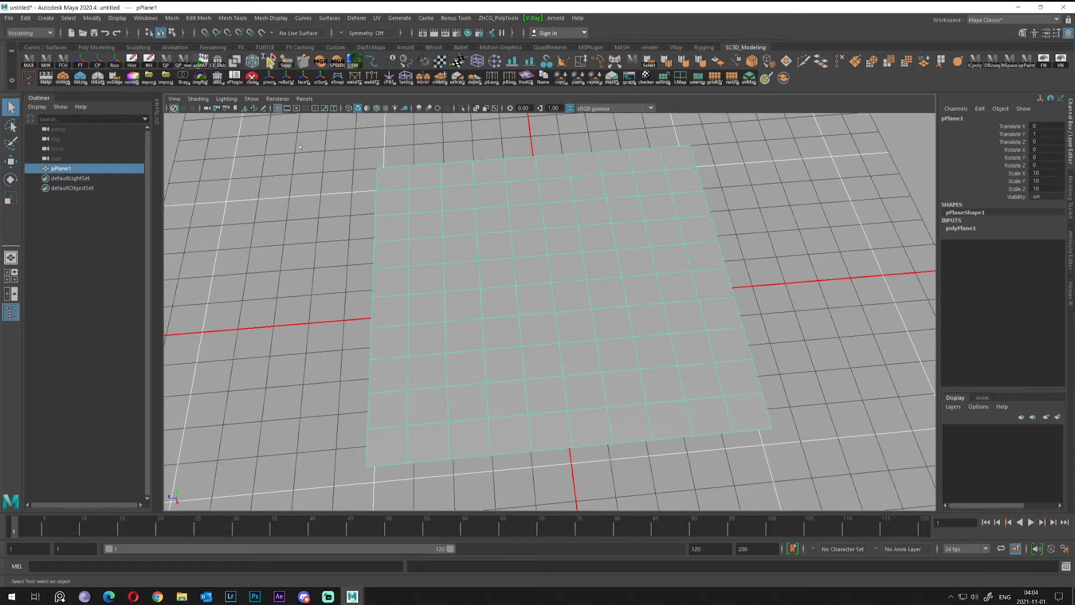
mouse_move(307, 197)
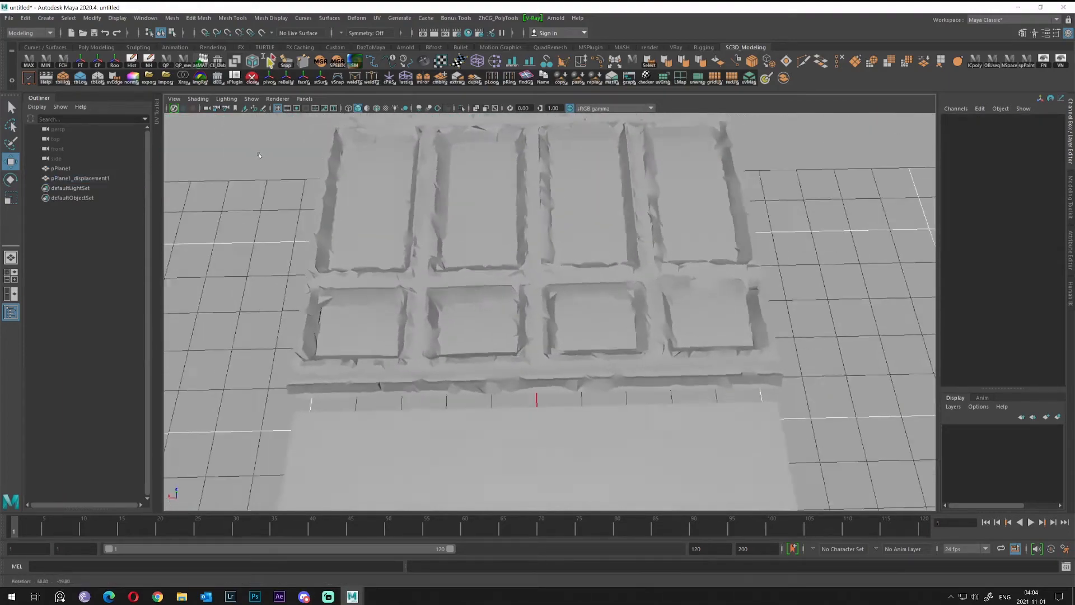
Smooth the original pPlane1 into a much denser mesh
click(58, 167)
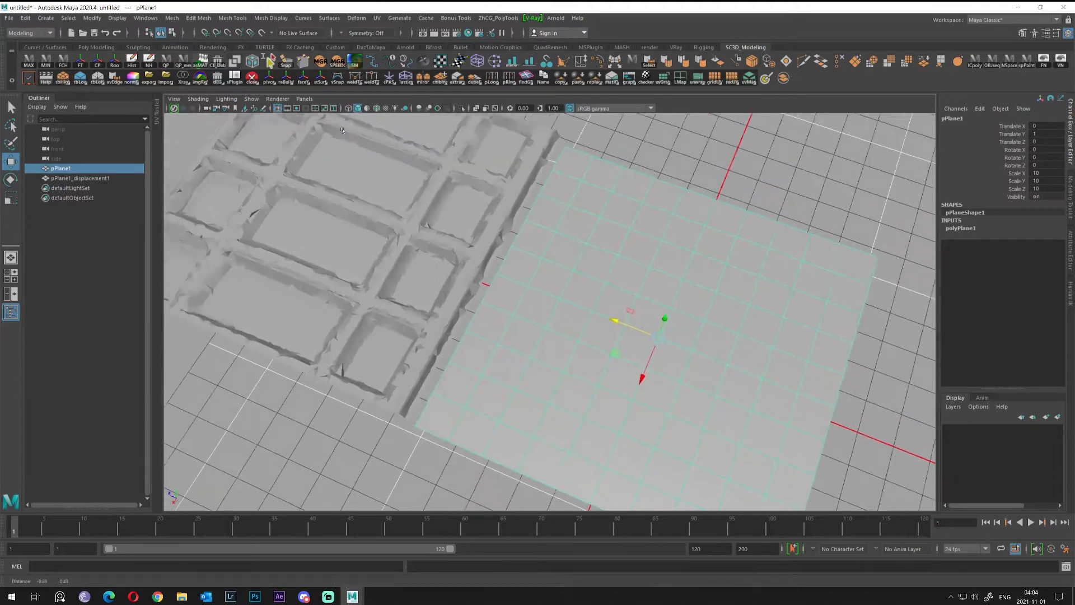
click(170, 17)
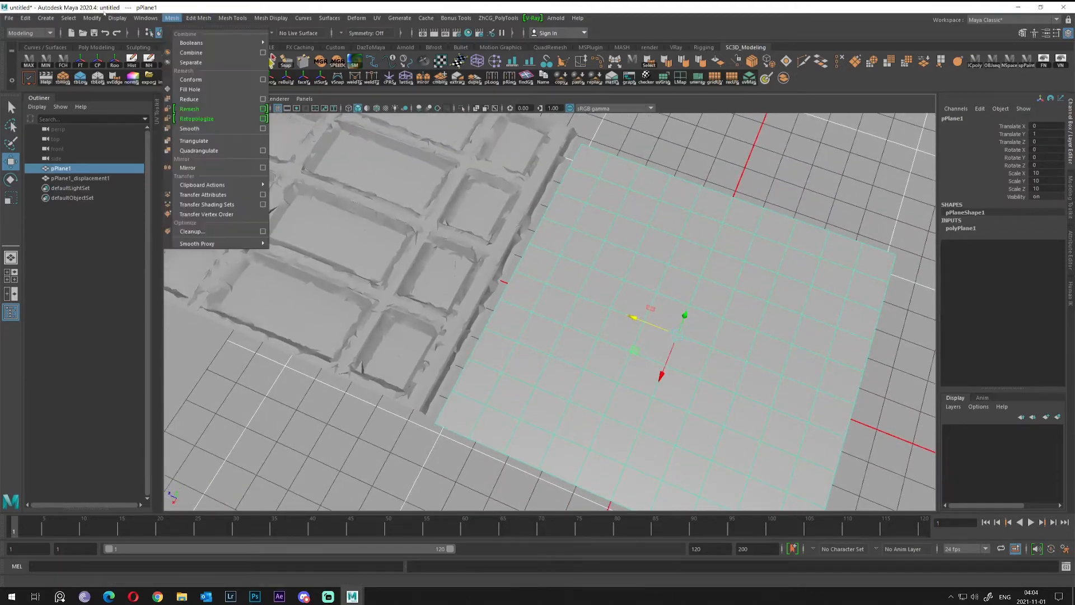
mouse_move(197, 127)
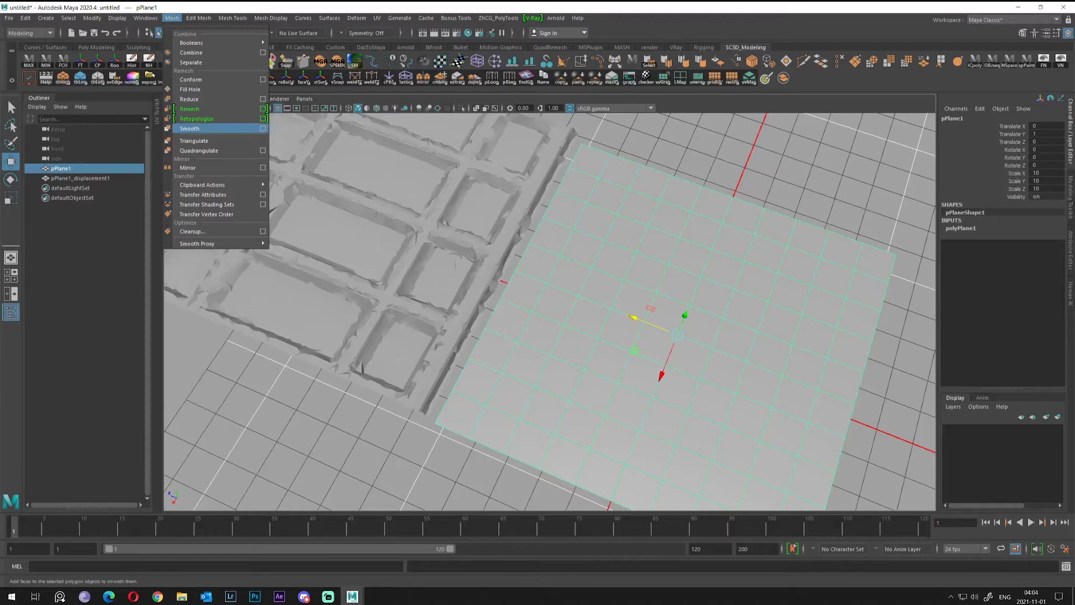
click(262, 128)
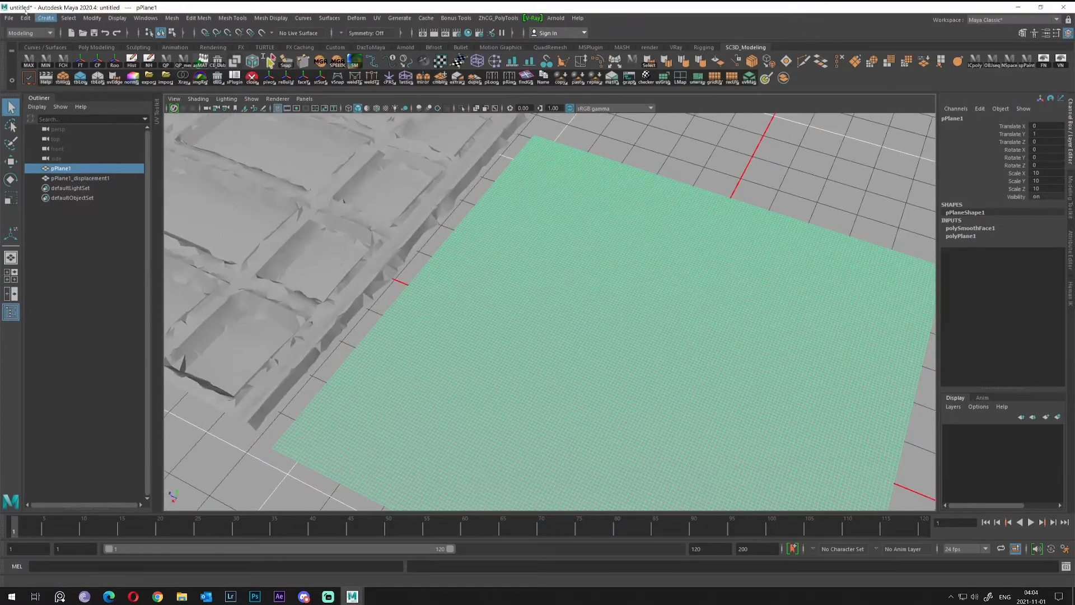
Convert the smoothed pPlane1's displacement to polygons as a second panelled object
click(91, 18)
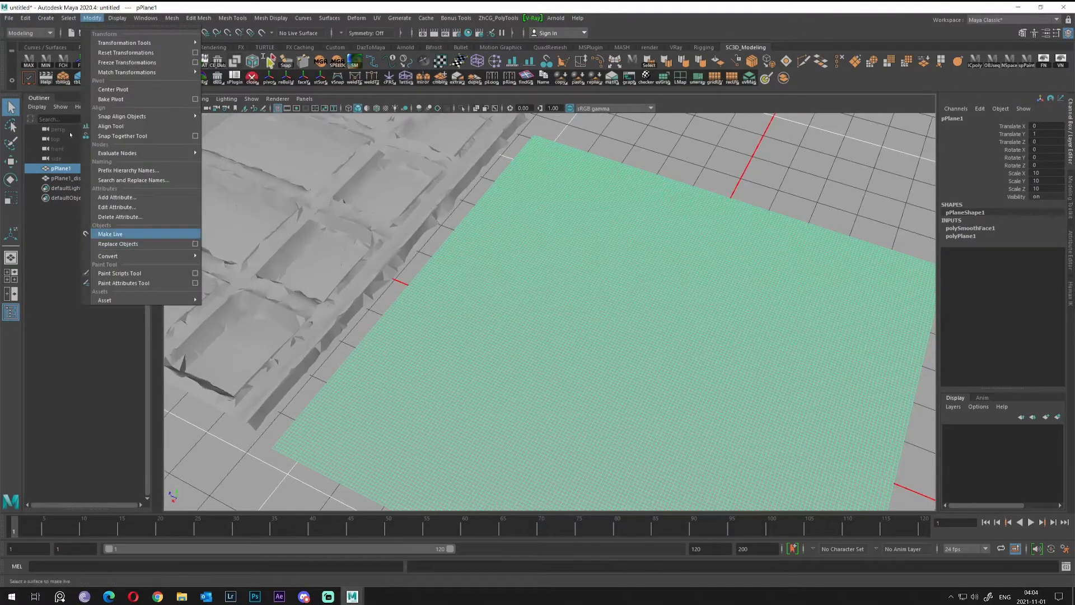
mouse_move(107, 255)
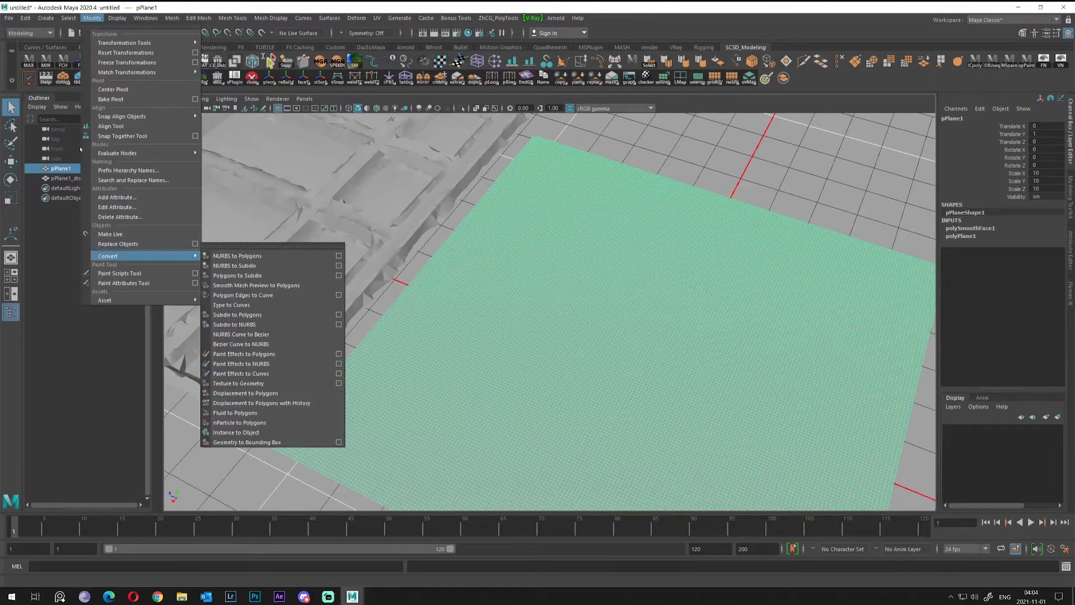
mouse_move(245, 393)
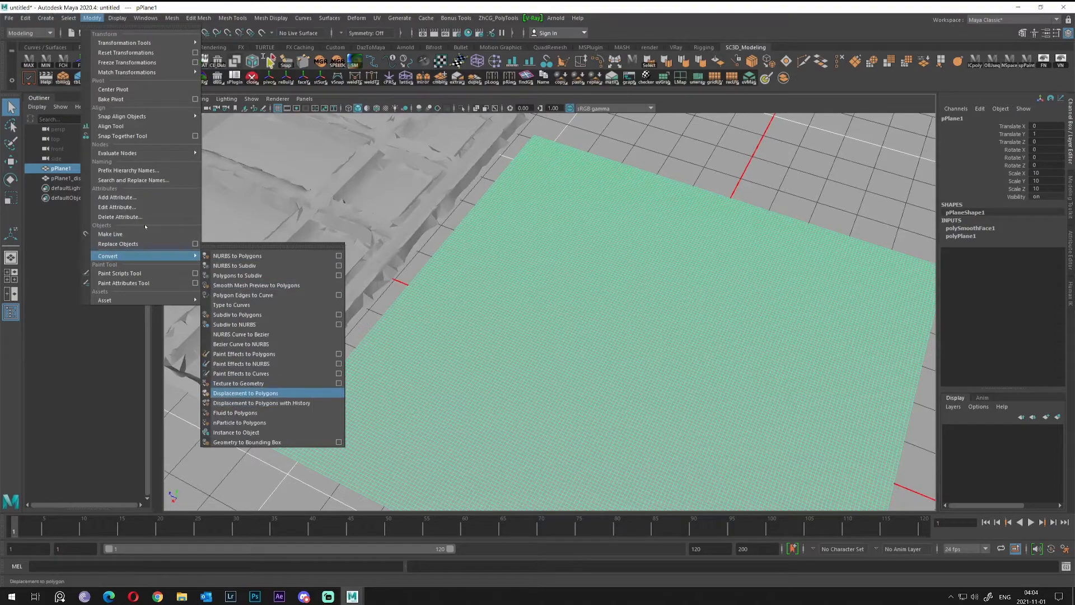
click(244, 393)
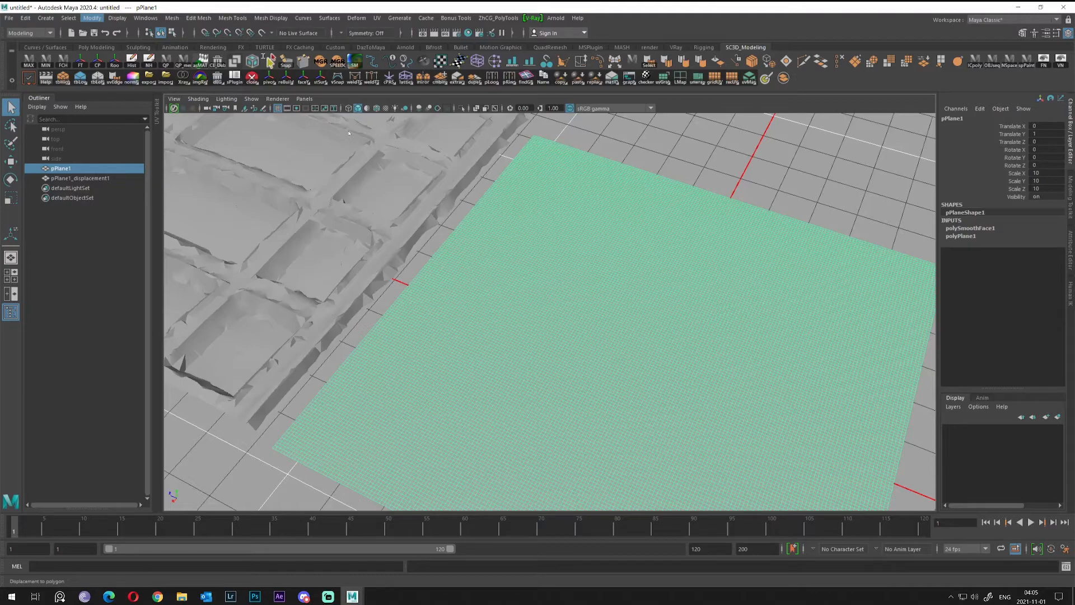
mouse_move(9, 331)
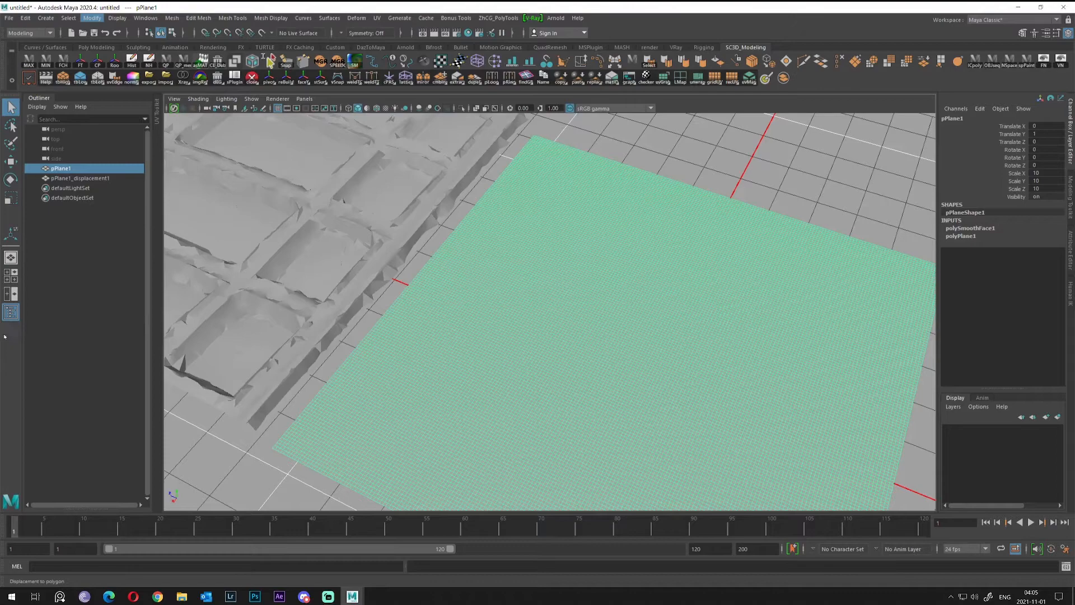
mouse_move(28, 338)
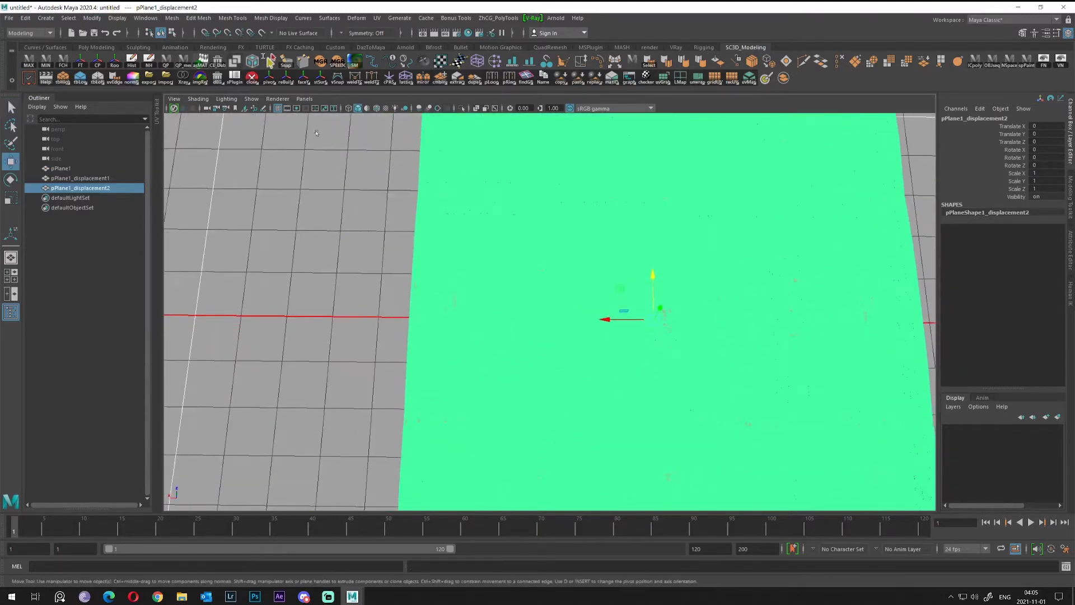
Move pPlane1_displacement2 aside from the other planes along one axis
drag(605, 320, 630, 319)
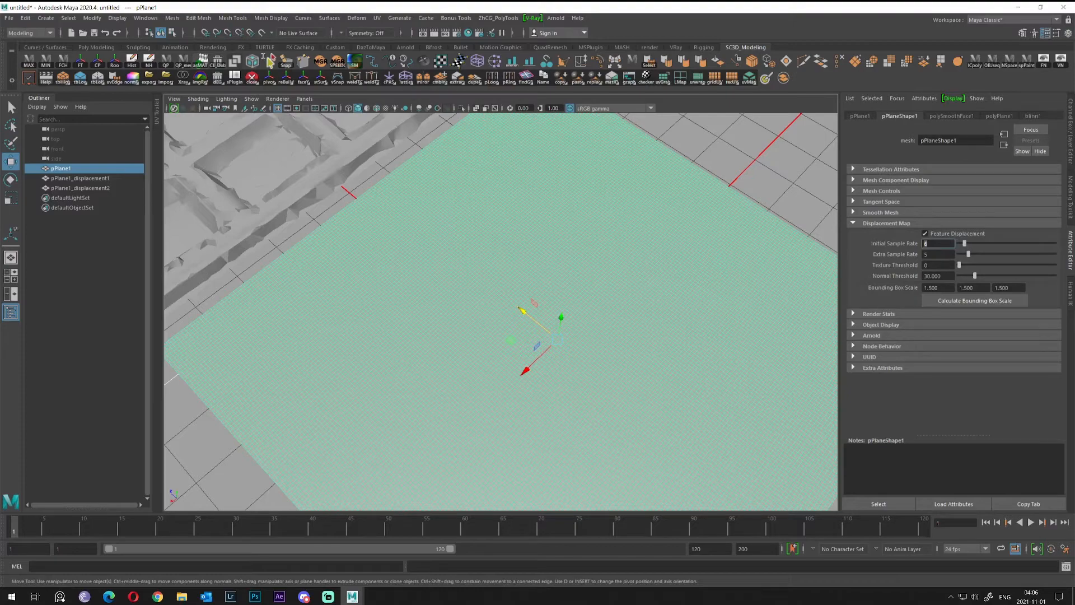
mouse_move(498, 143)
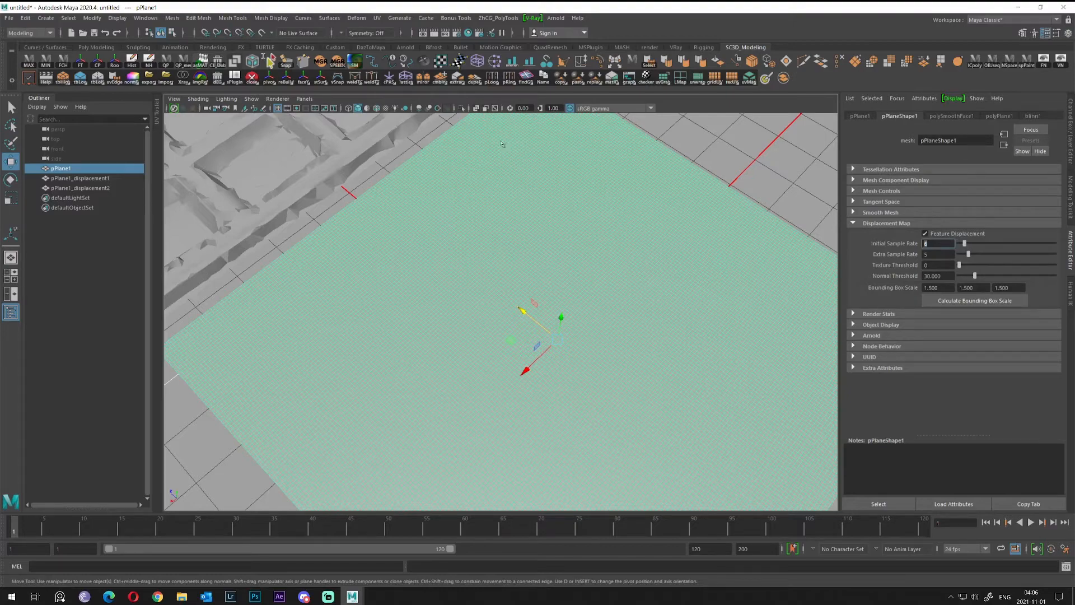
mouse_move(524, 145)
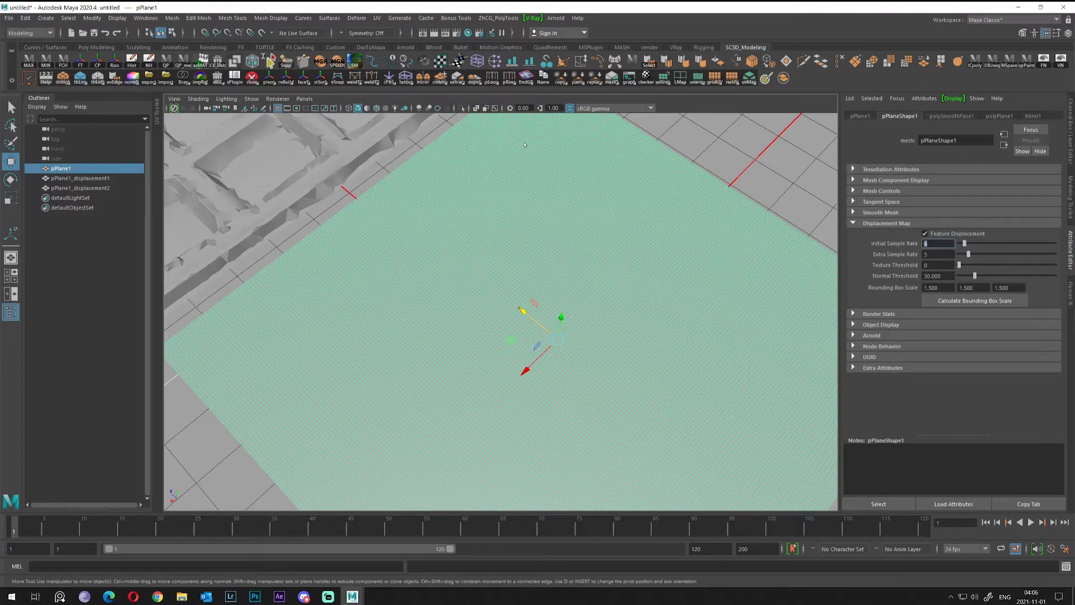
mouse_move(521, 151)
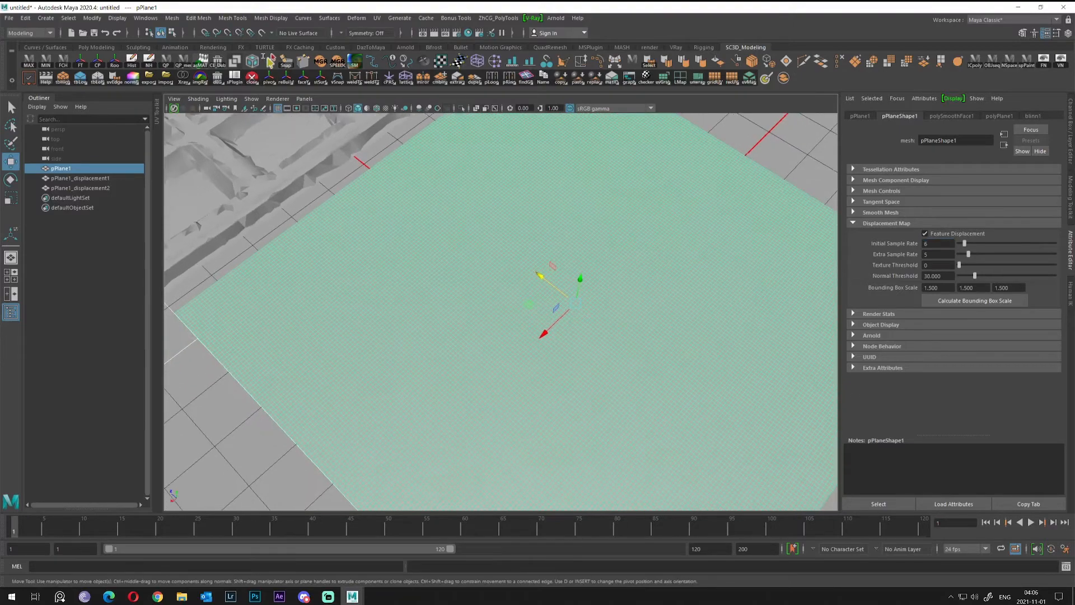
Set pPlane1's displacement Initial Sample Rate to 9 and Extra Sample Rate to 0
click(939, 243)
text(9)
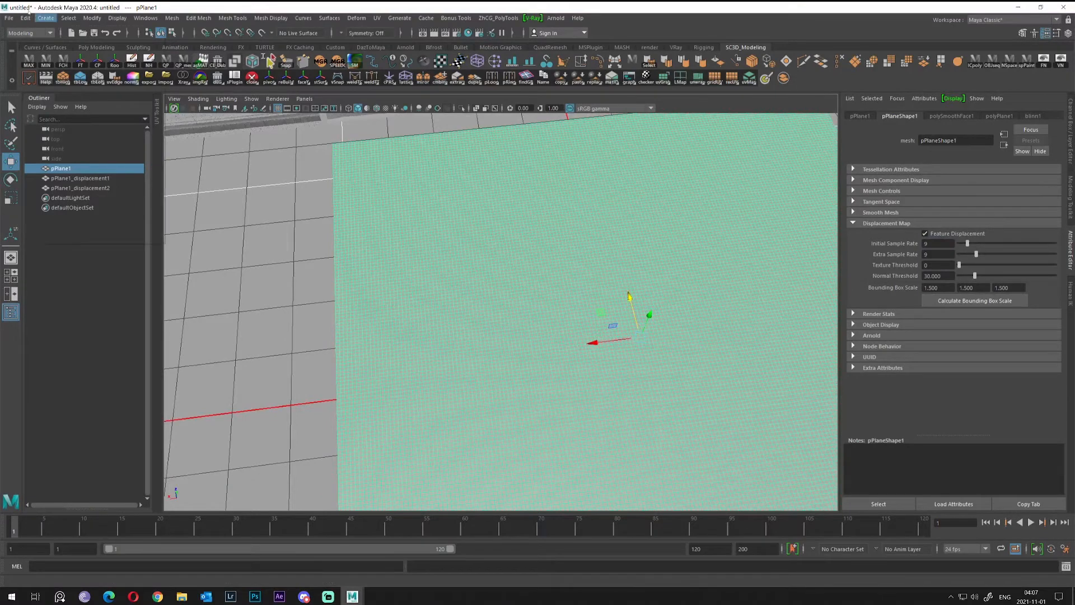
Convert the resampled pPlane1's displacement to polygons as pPlane1_displacement3
click(98, 18)
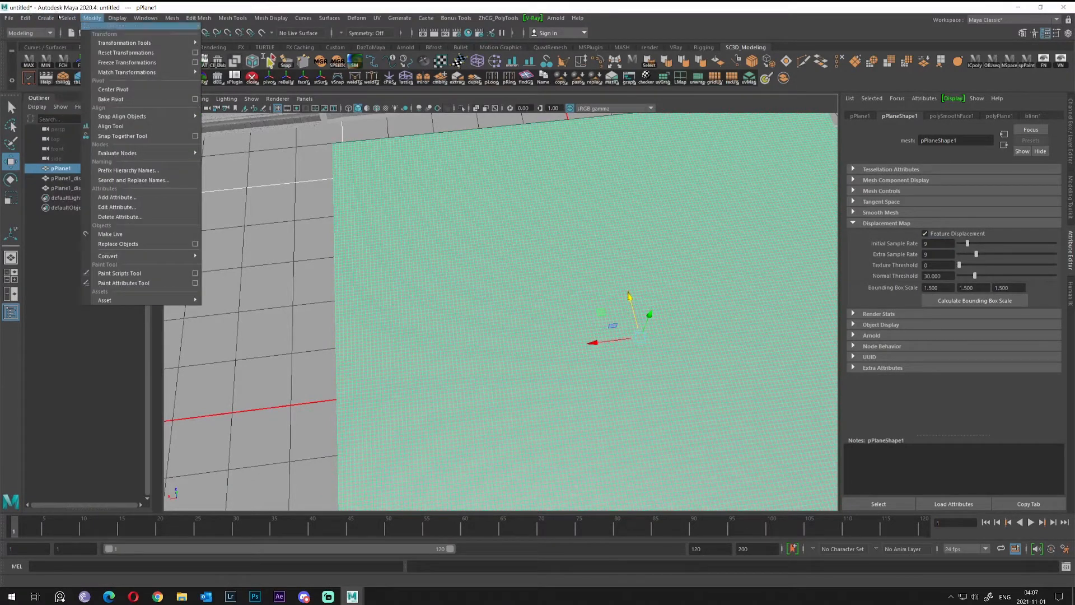
mouse_move(118, 244)
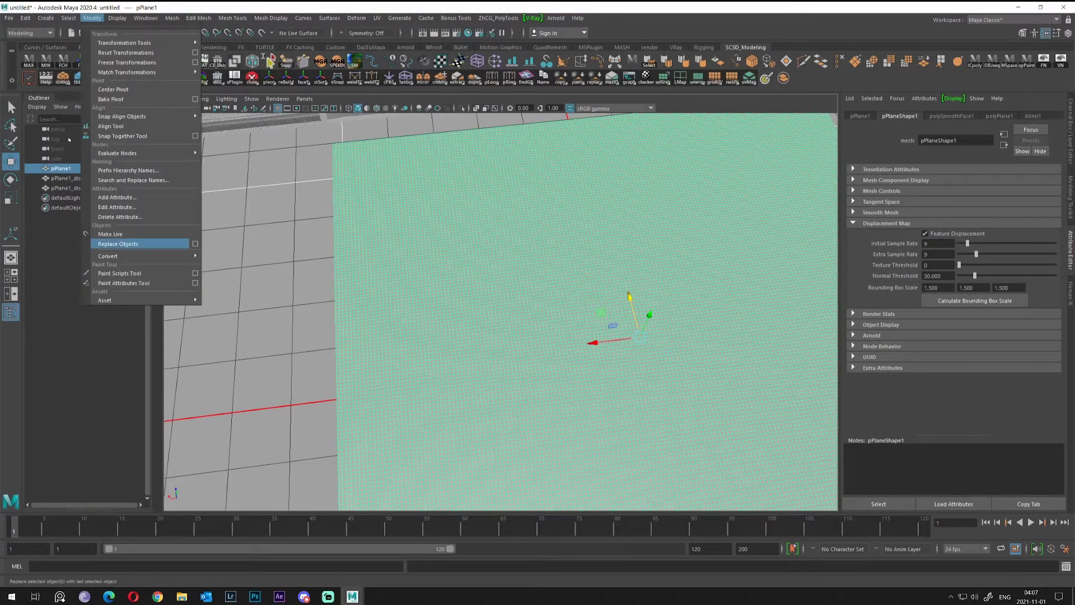
mouse_move(108, 255)
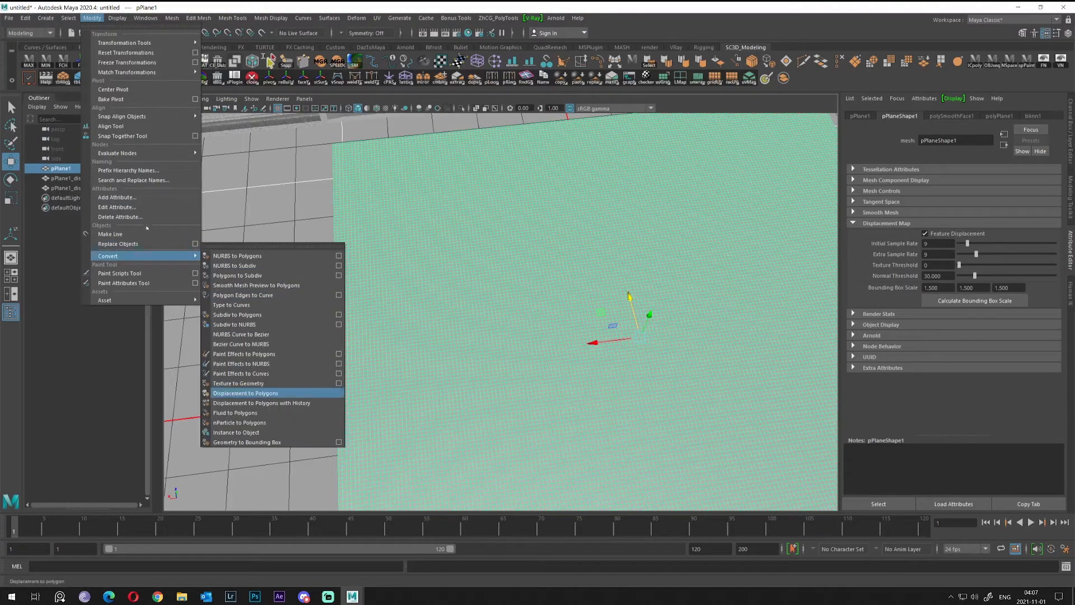
click(246, 393)
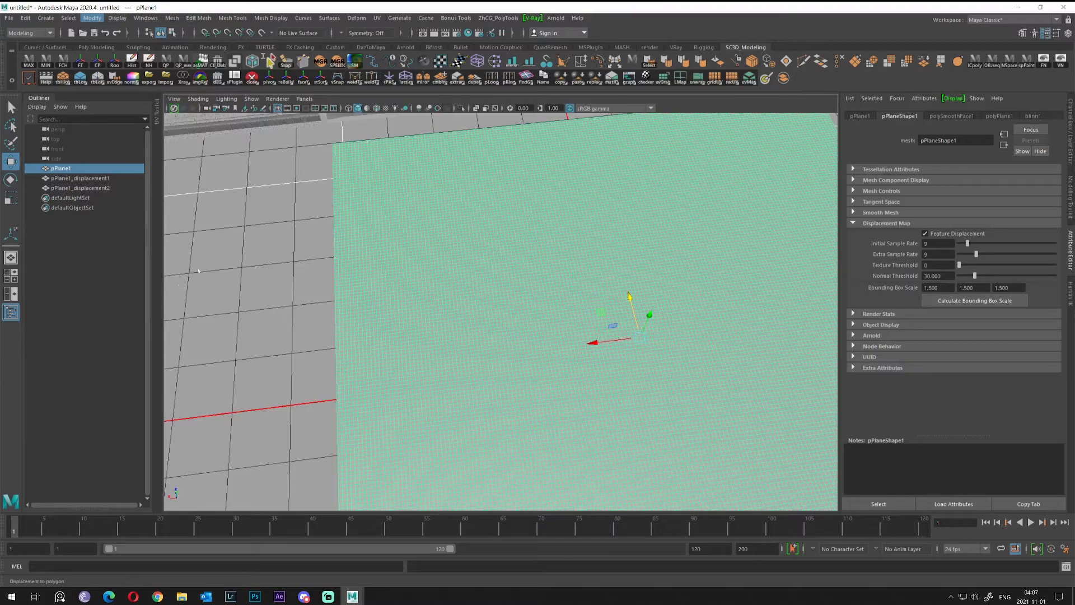
mouse_move(172, 247)
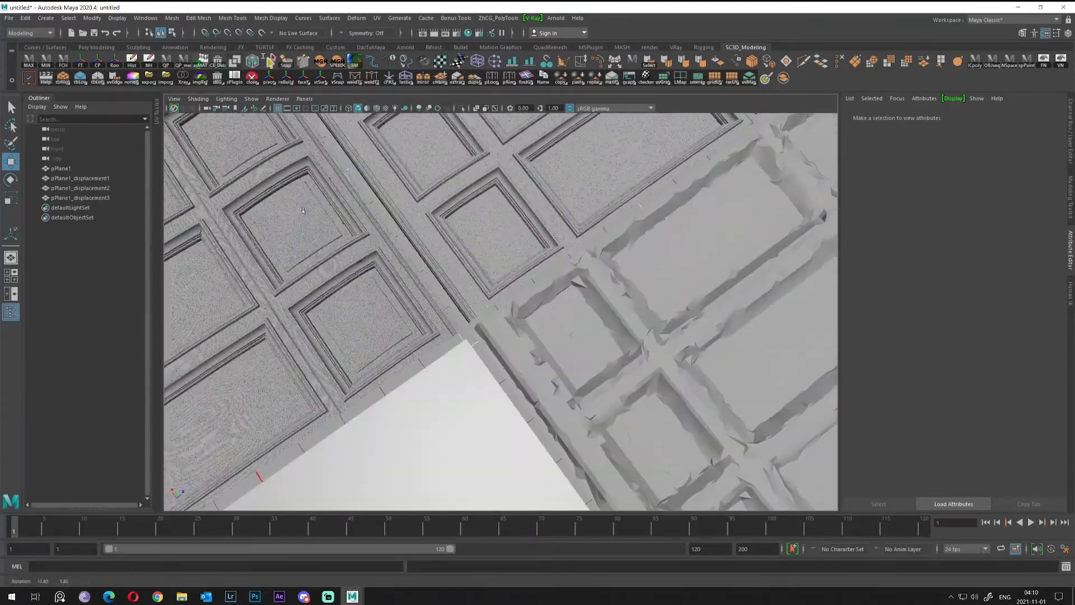
Enable the heads-up Poly Count overlay and select the first converted panel mesh
click(148, 18)
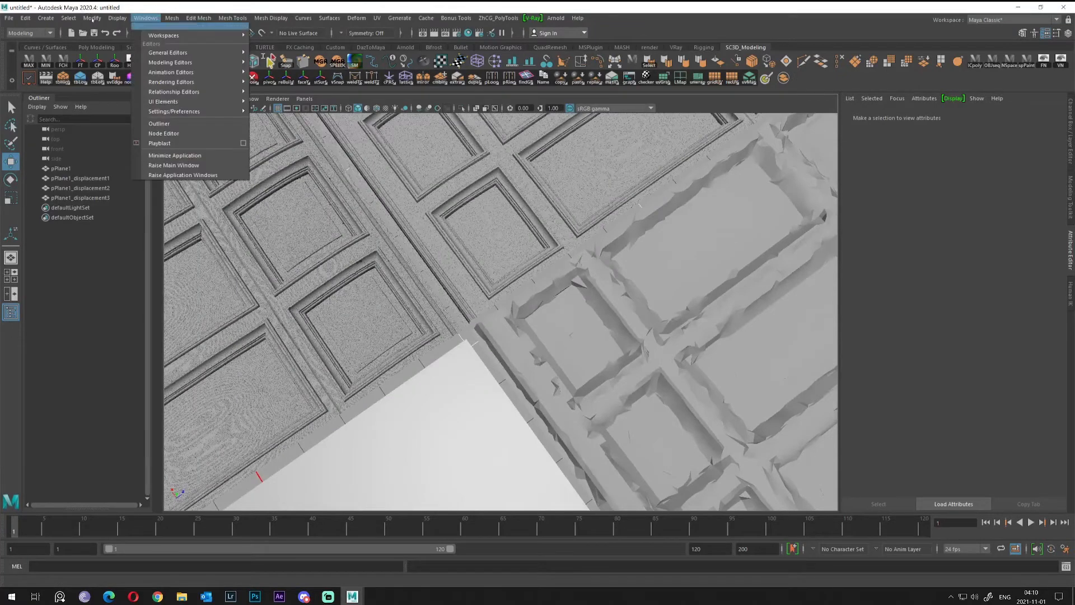
click(118, 18)
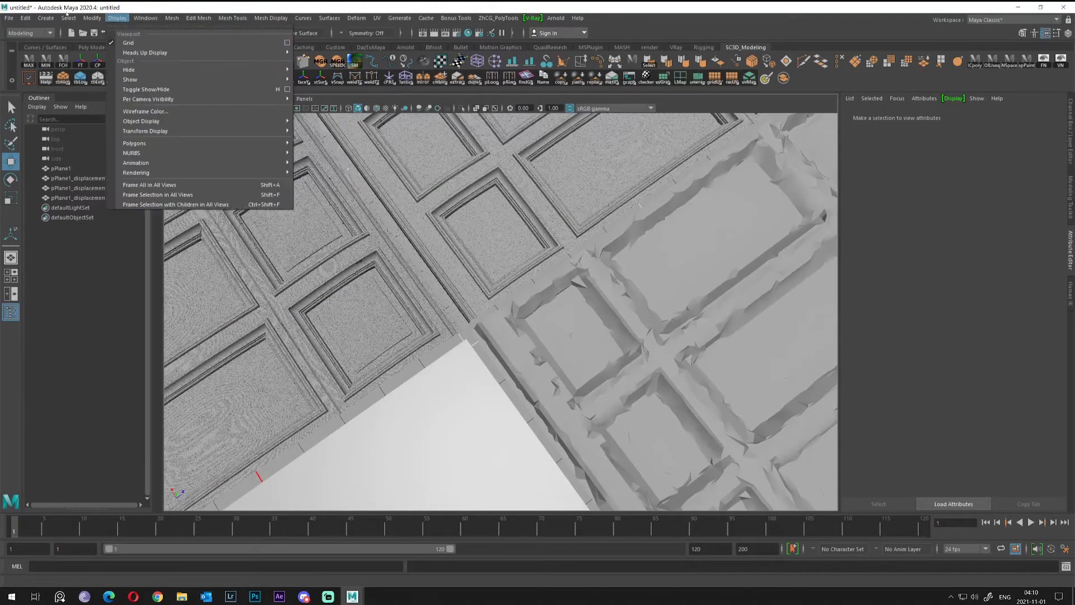
mouse_move(144, 52)
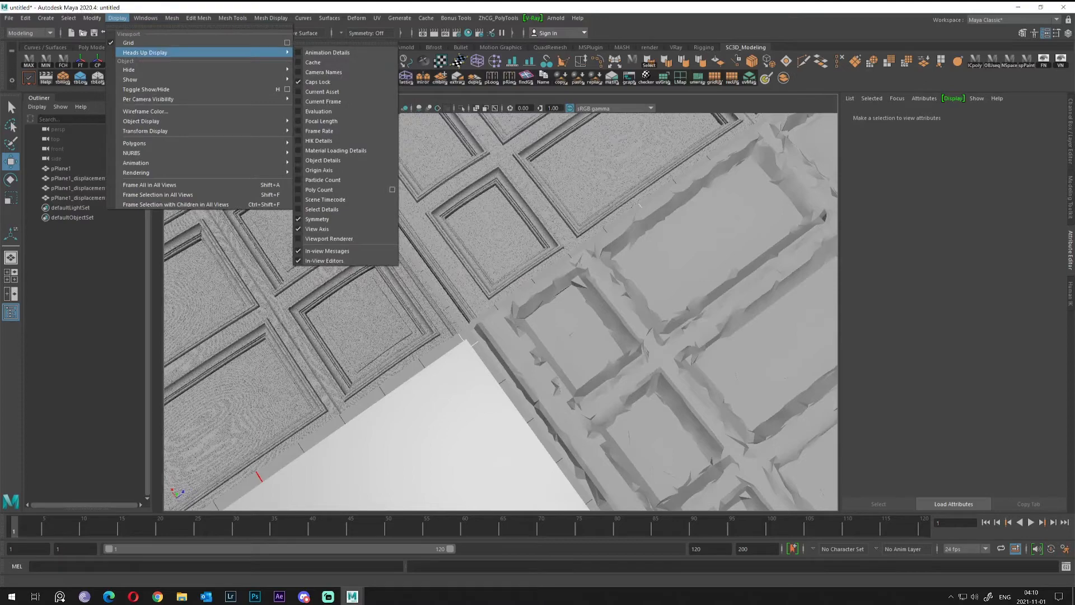
mouse_move(344, 189)
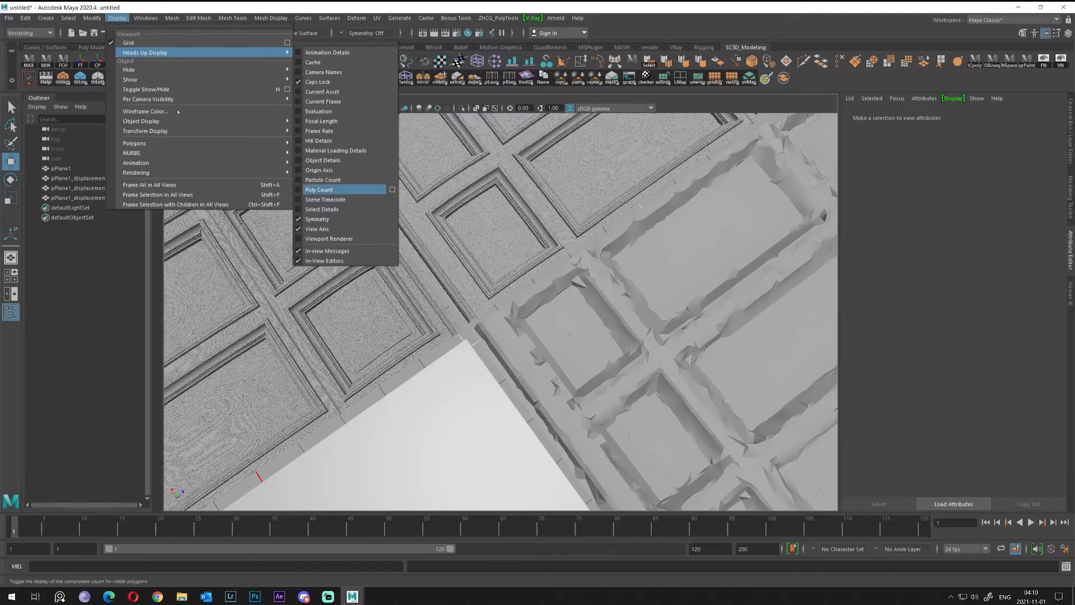
click(318, 189)
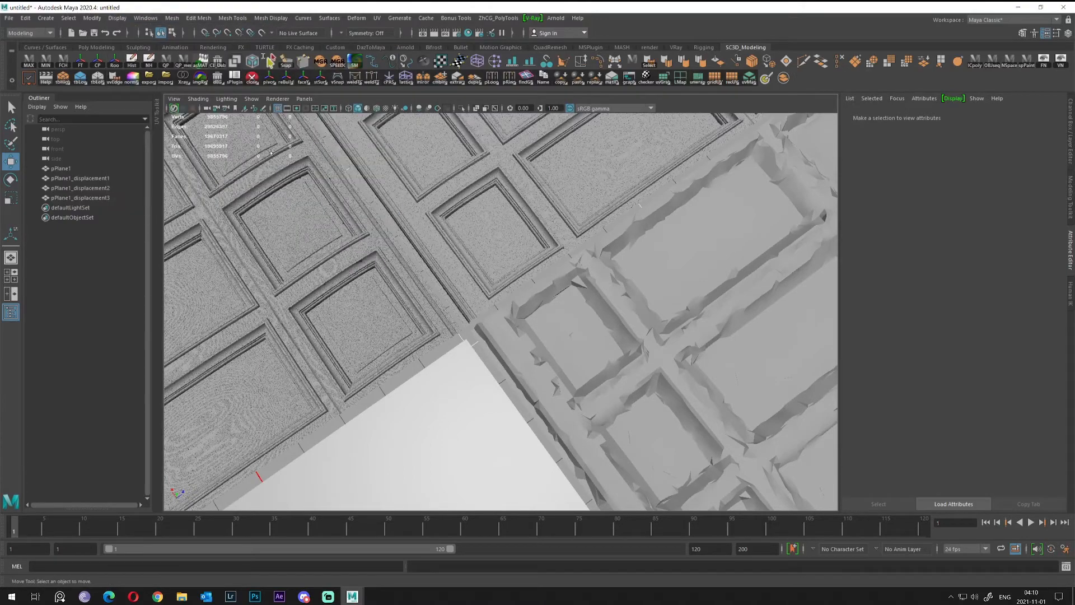
click(76, 176)
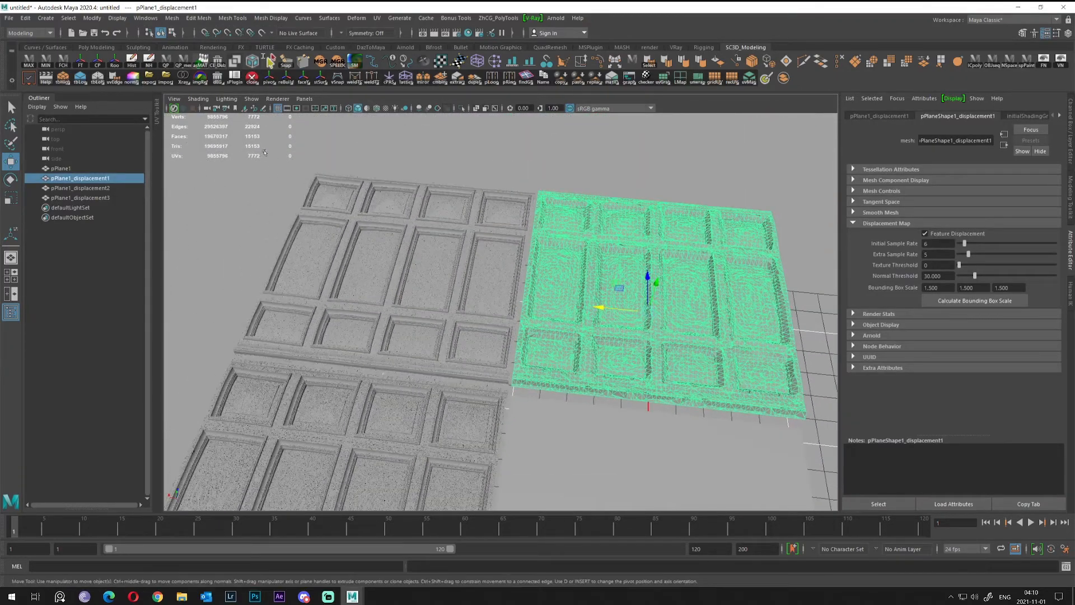
click(81, 188)
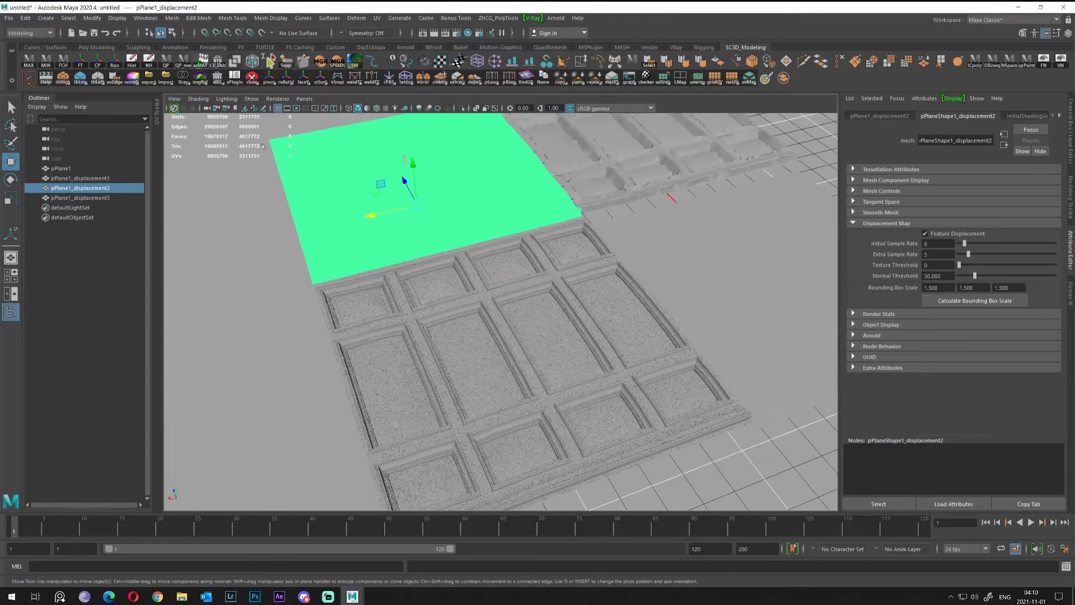
click(82, 197)
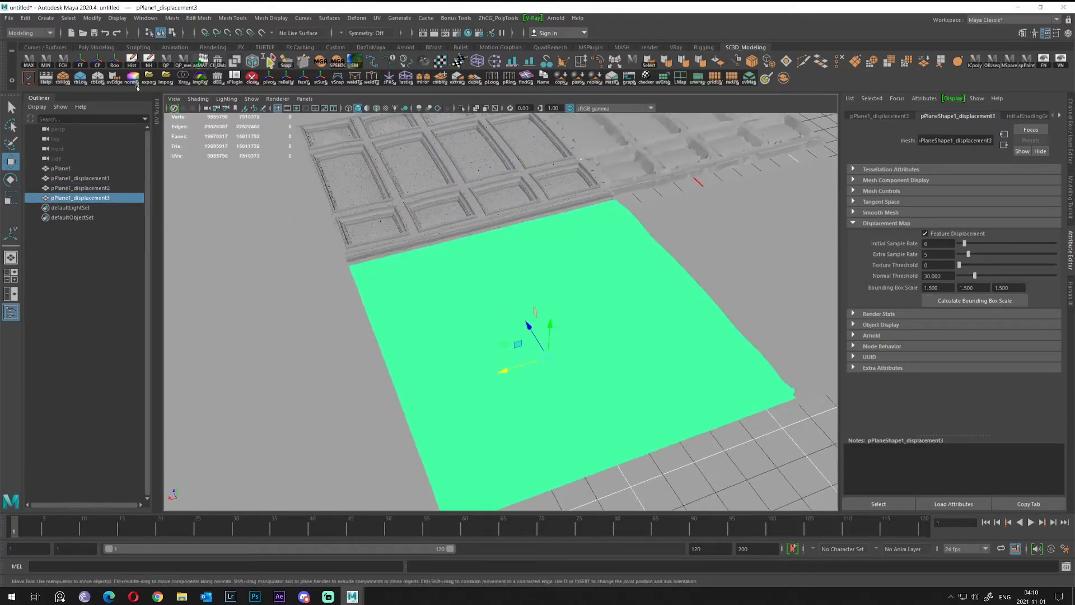
click(83, 189)
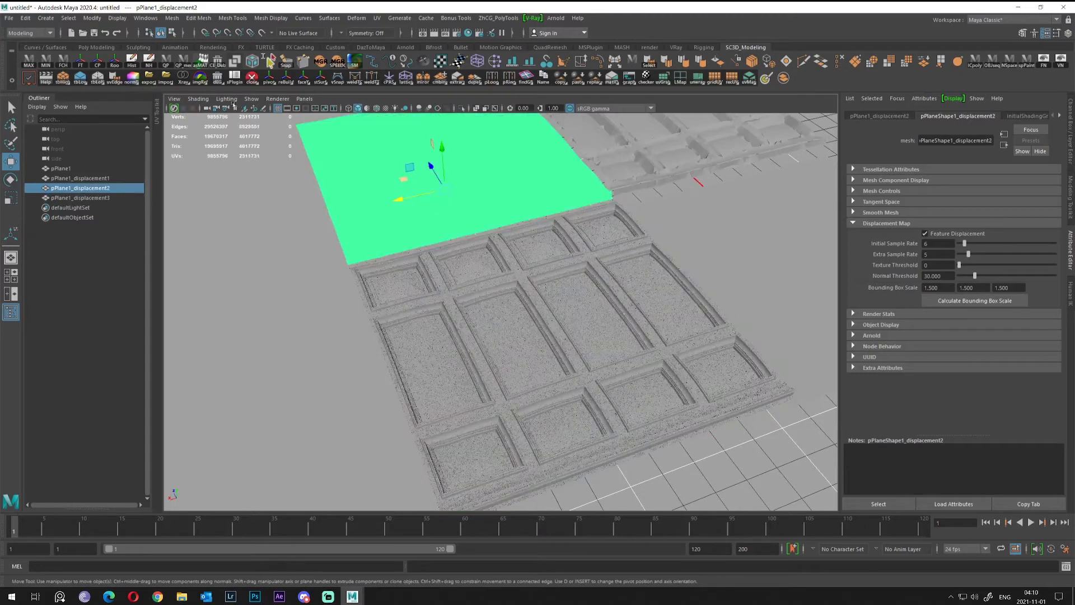
click(83, 197)
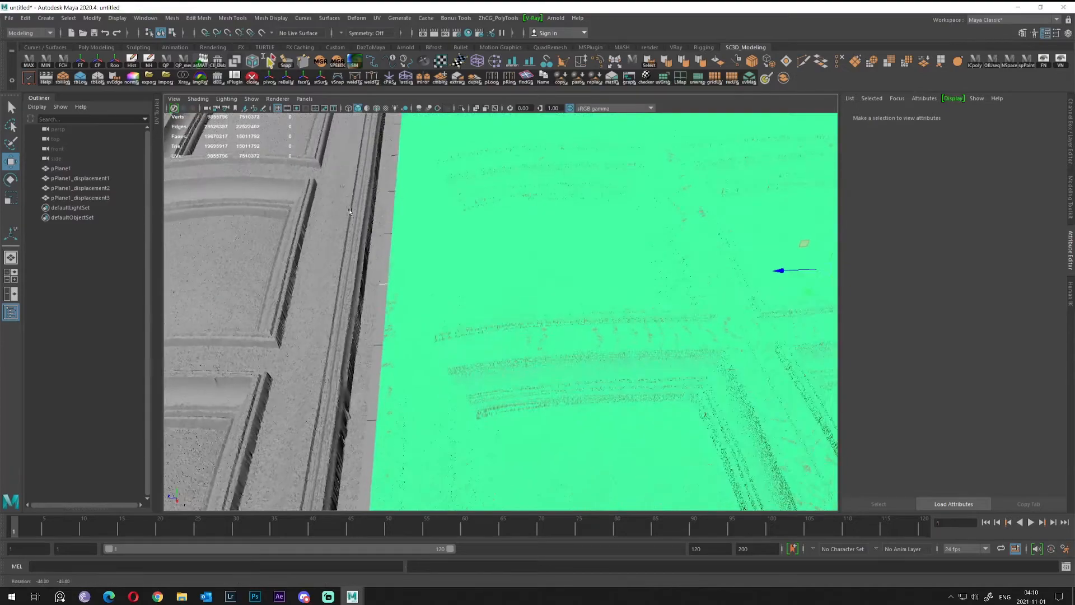
click(76, 197)
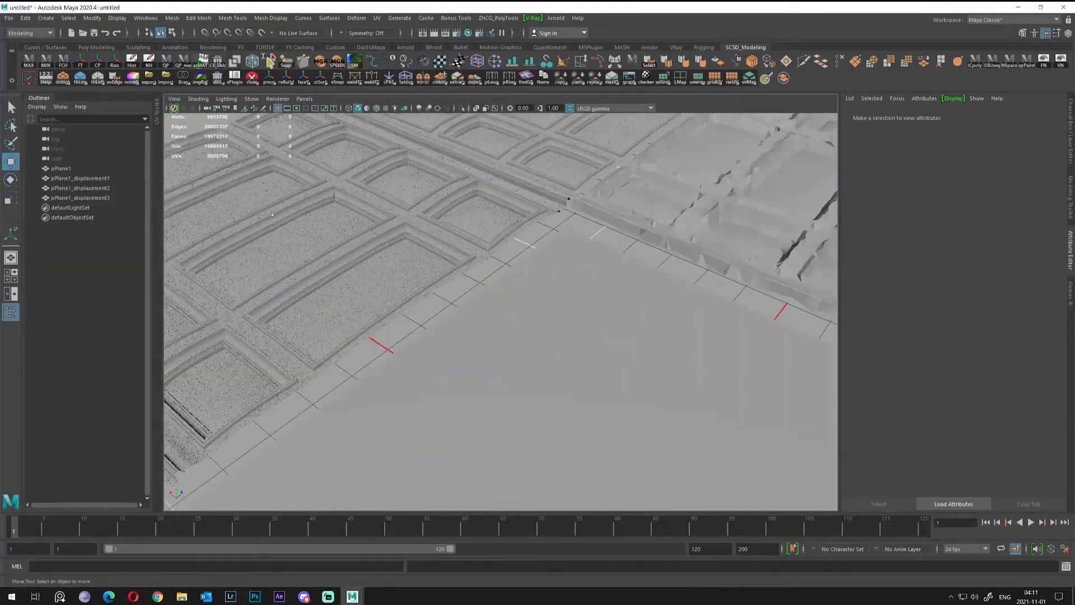
click(56, 168)
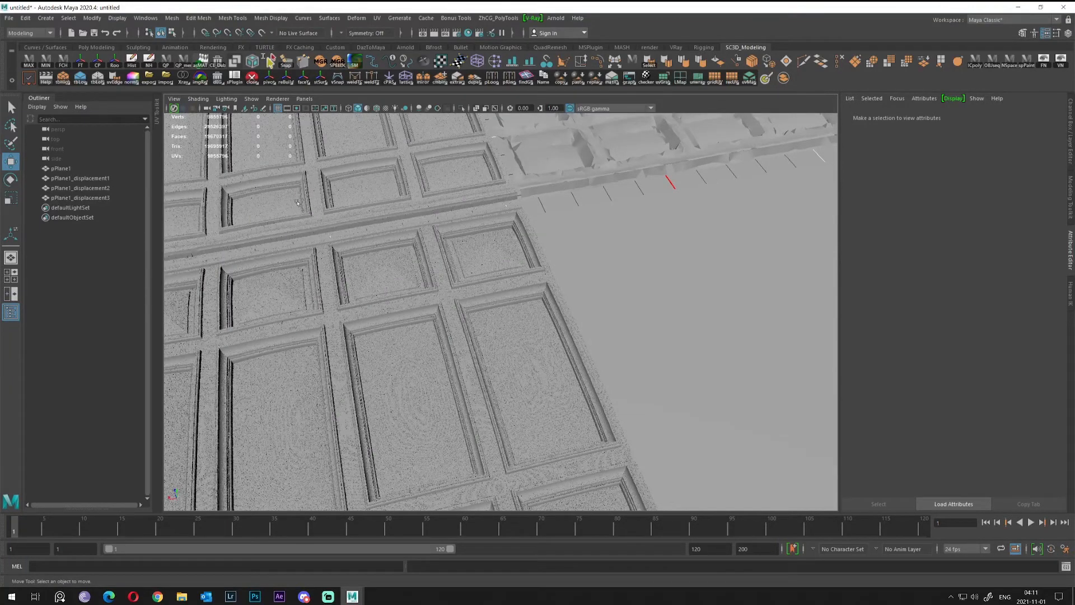
mouse_move(288, 206)
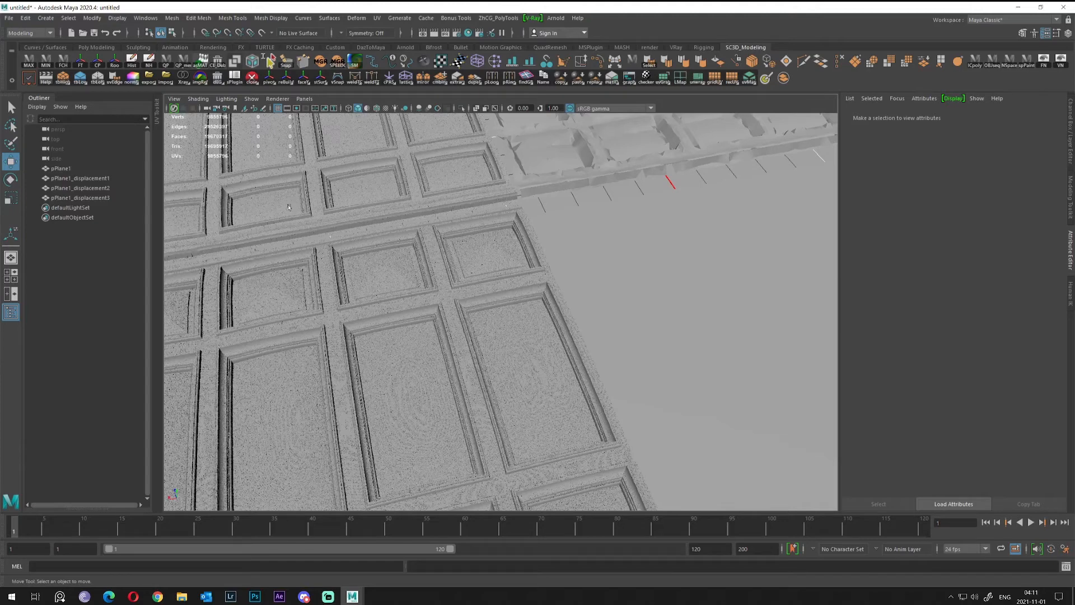
mouse_move(301, 202)
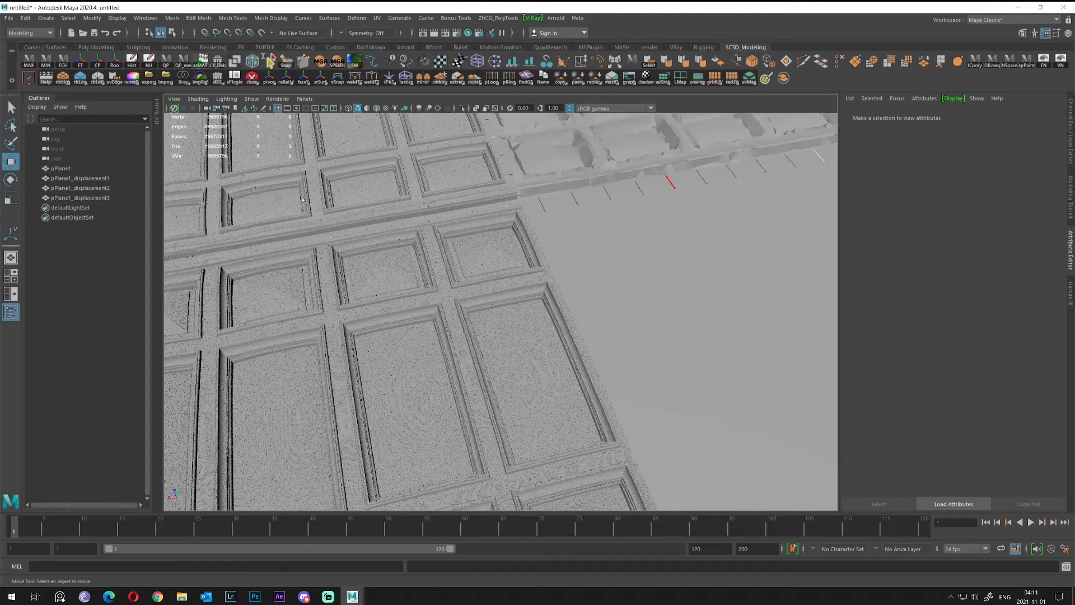
mouse_move(366, 195)
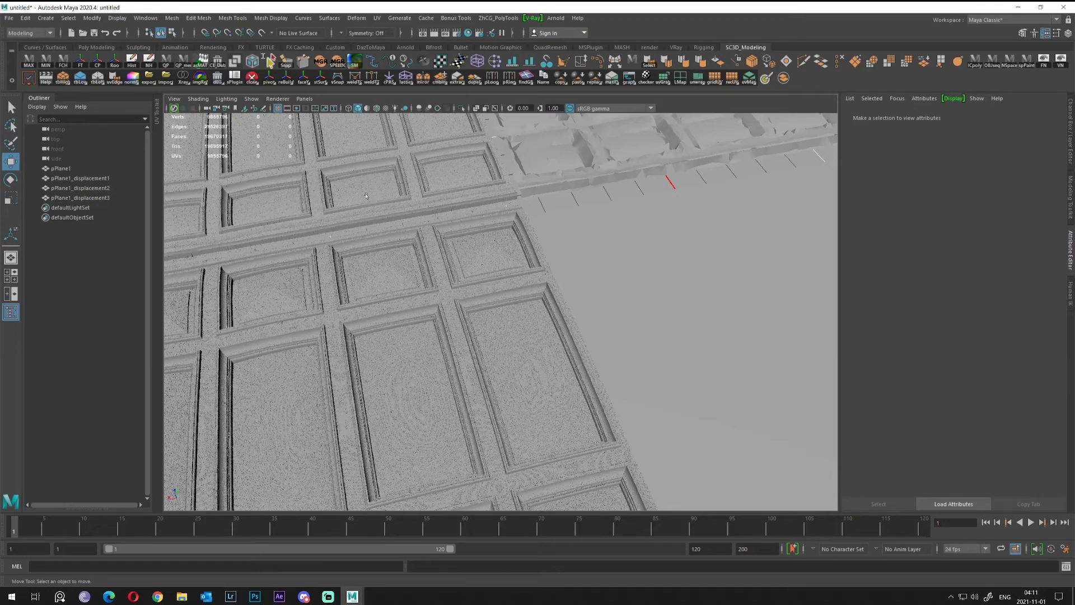